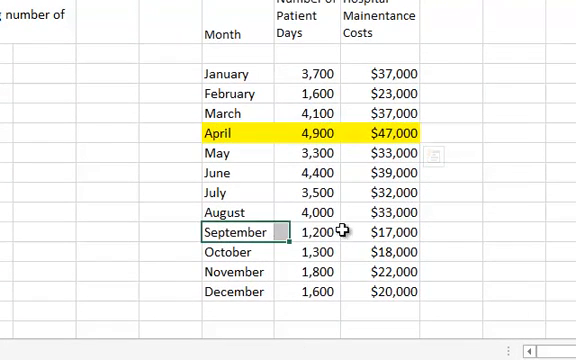
# Step: Fill the September row G16:I16 yellow to match the April row
pyautogui.moveTo(305, 233); pyautogui.dragTo(395, 233)
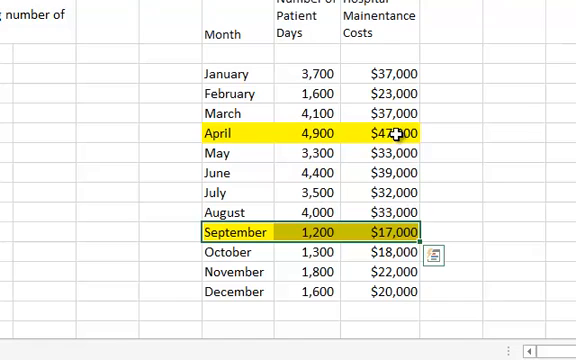
pyautogui.moveTo(439, 224)
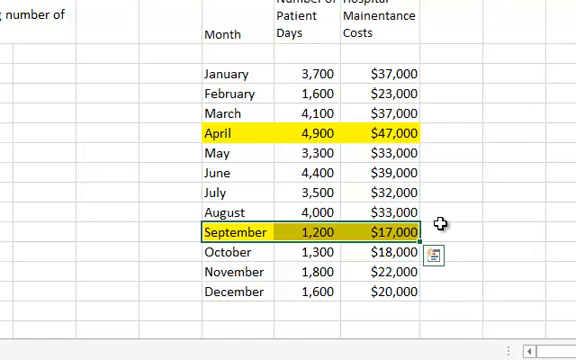
pyautogui.moveTo(388, 131)
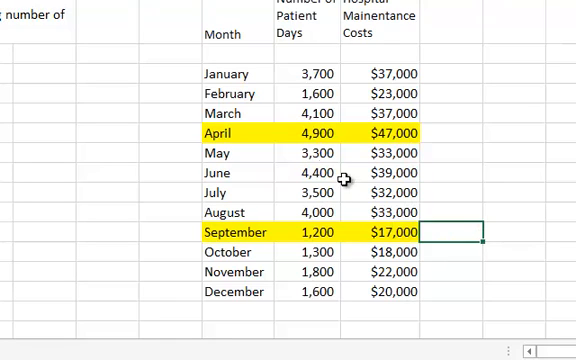
pyautogui.click(310, 131)
pyautogui.write('cost per')
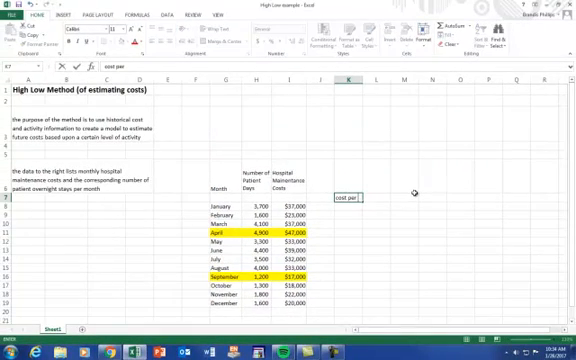
# Step: Label 'cost per activity' and enter =(I11-I16)/(H11-H16), giving $8.11
pyautogui.write('activity')
pyautogui.click(376, 197)
pyautogui.write('=I11')
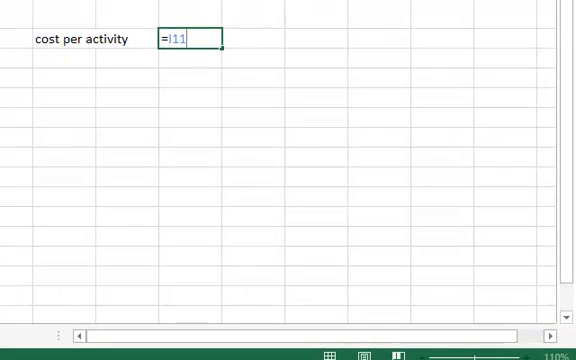
pyautogui.write('-I16')
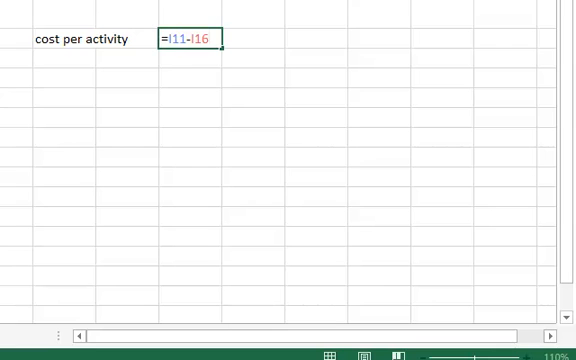
pyautogui.write('/H11')
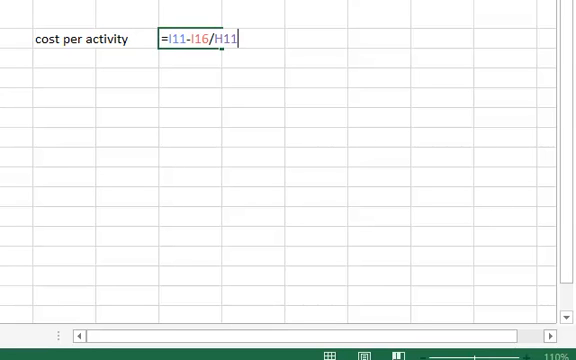
pyautogui.write('-')
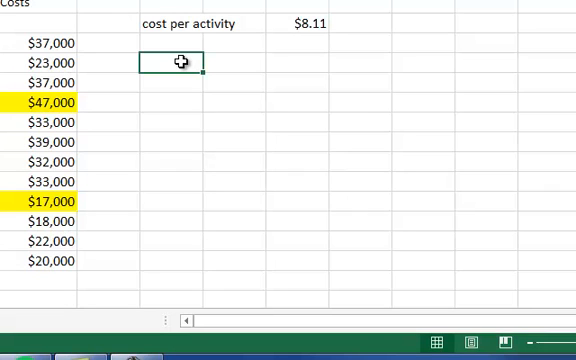
# Step: Add Total Cost, less variable cost (using $M$7) and Fixed Costs rows, yielding $7,270
pyautogui.write('Tot')
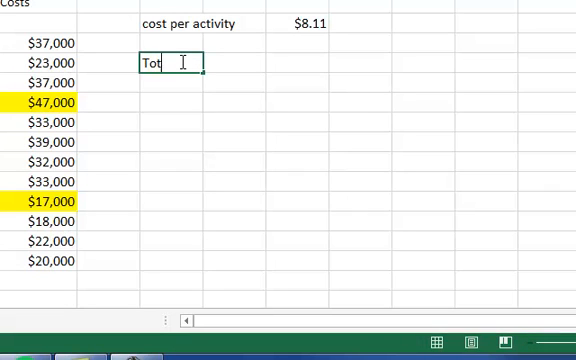
pyautogui.write('al Costs')
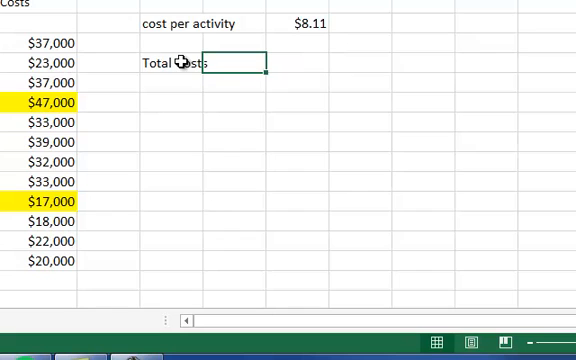
pyautogui.write('=')
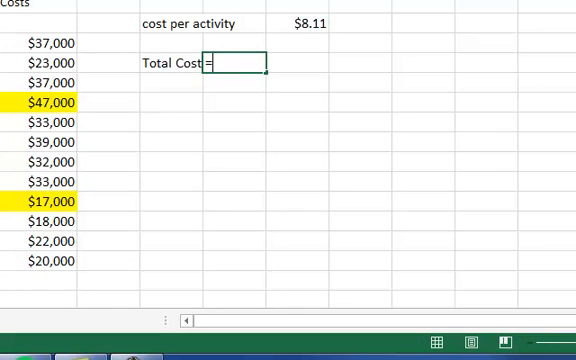
pyautogui.moveTo(62, 110)
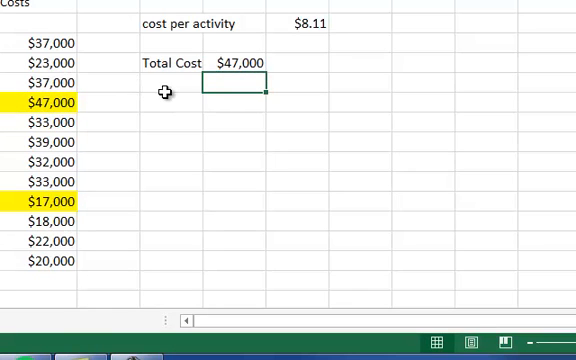
pyautogui.write('less')
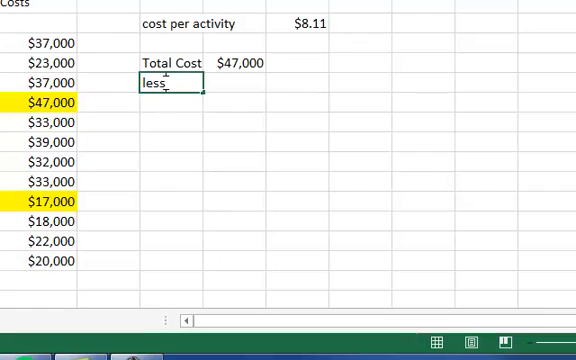
pyautogui.write('variable costs')
pyautogui.click(235, 83)
pyautogui.write('=H11*')
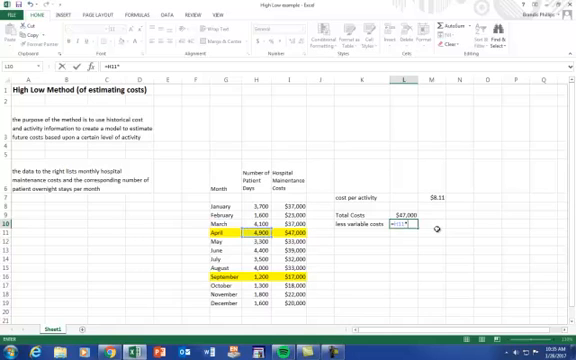
pyautogui.click(436, 202)
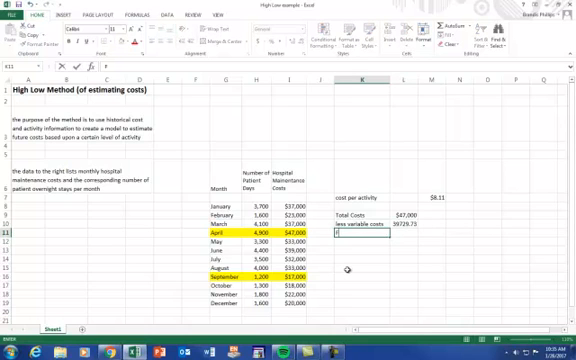
pyautogui.write('Fixed Costs')
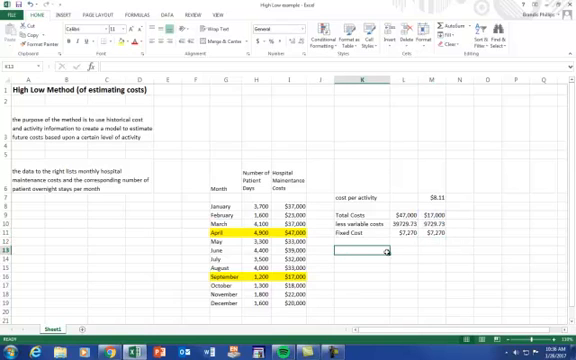
# Step: Enter a 'total cost equation' label with '$7,720 + $8.11*patient days' beside it
pyautogui.write('cost')
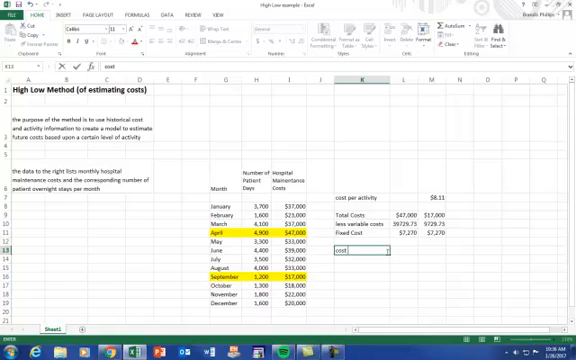
pyautogui.write('tot')
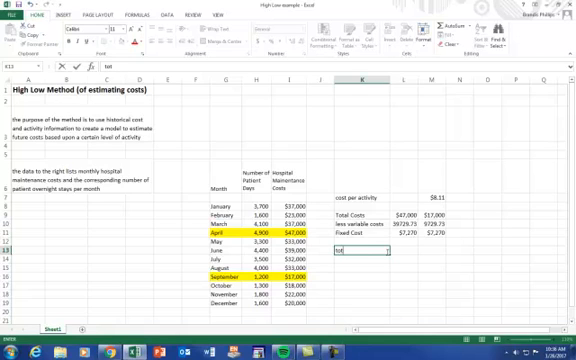
pyautogui.write('total cost')
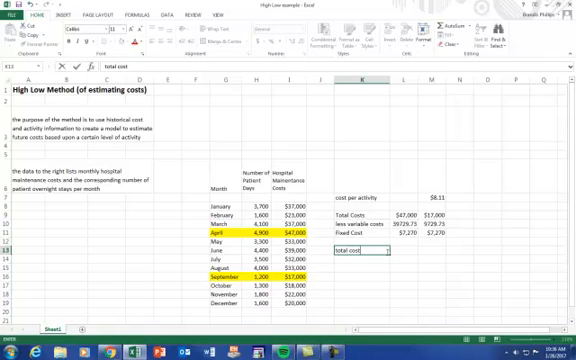
pyautogui.write('equ')
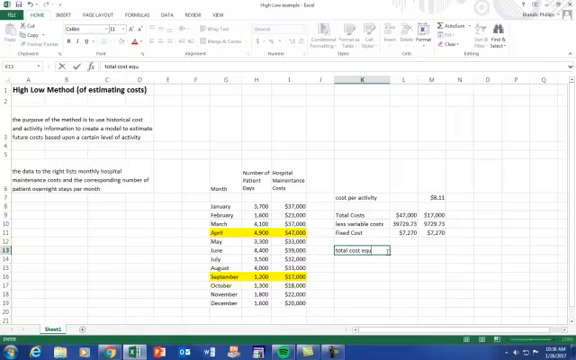
pyautogui.write('atin')
pyautogui.click(403, 249)
pyautogui.write('=')
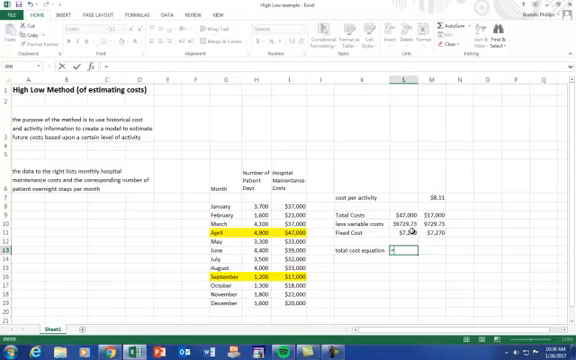
pyautogui.write('5')
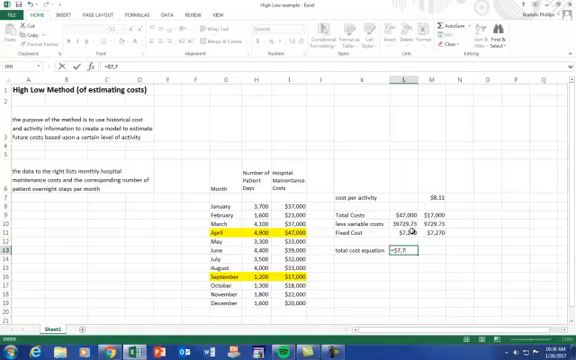
pyautogui.write('720 +')
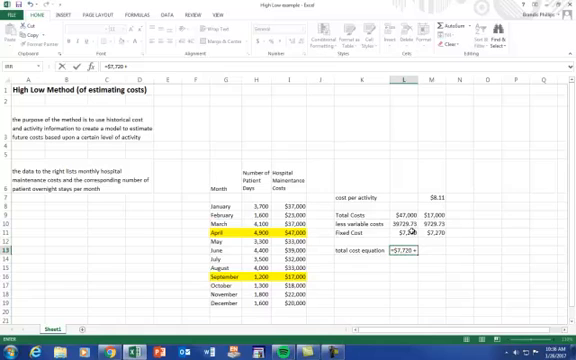
pyautogui.write('$8.11*')
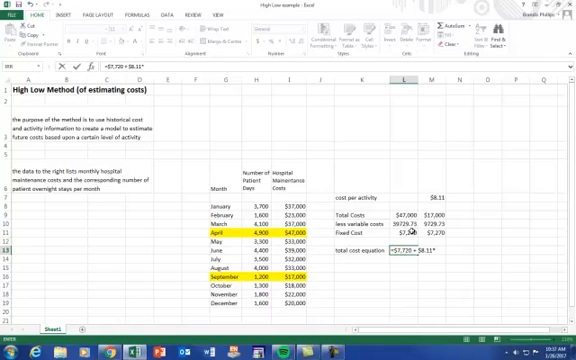
pyautogui.write('patient')
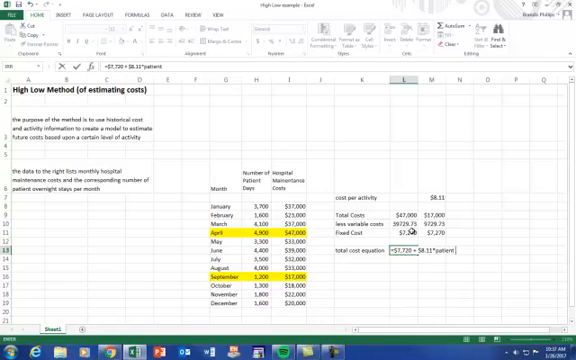
pyautogui.write('days')
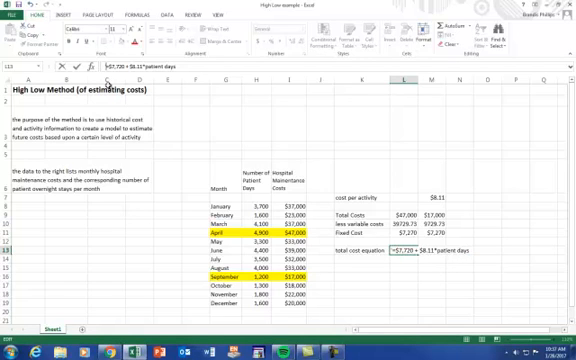
pyautogui.press('enter')
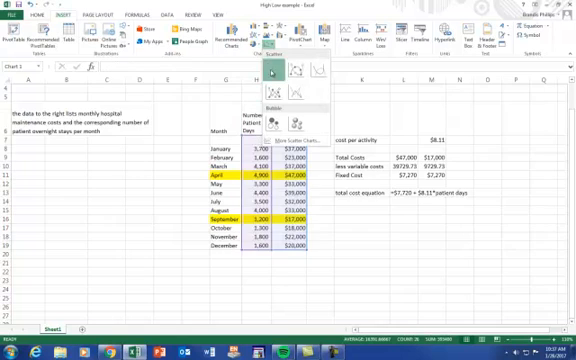
# Step: Insert a scatter chart of patient days versus maintenance costs from H8:I19
pyautogui.click(268, 73)
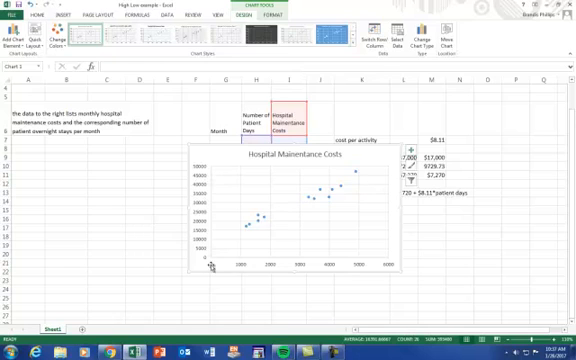
pyautogui.moveTo(340, 267)
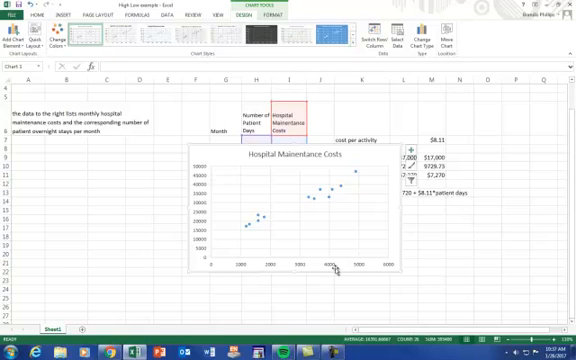
pyautogui.moveTo(192, 255)
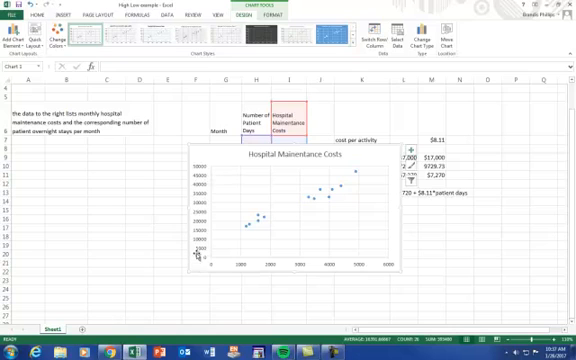